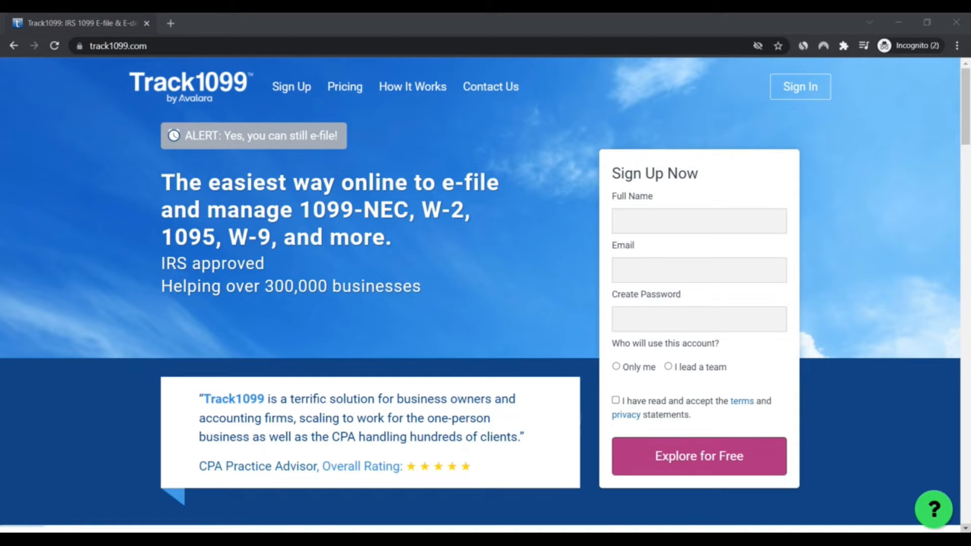
mouse_move(449, 517)
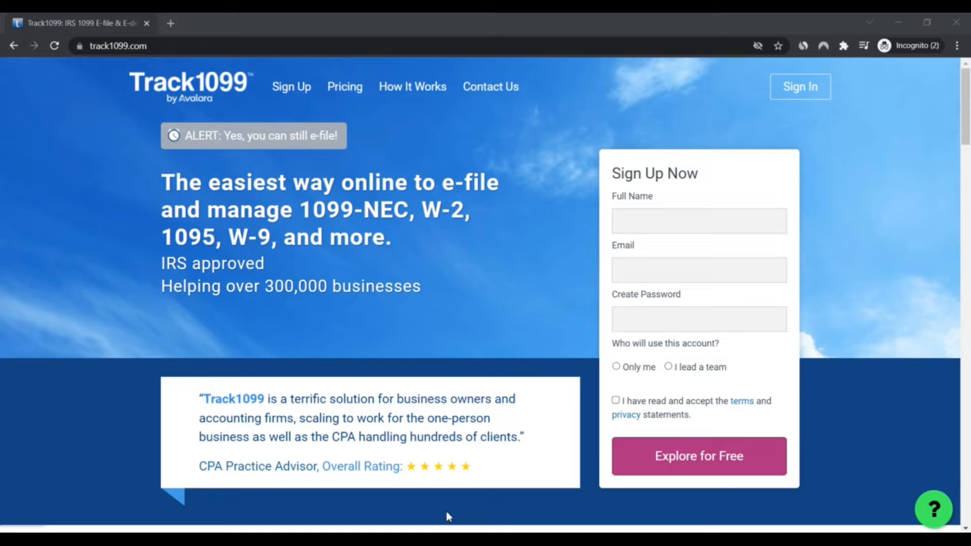
mouse_move(293, 258)
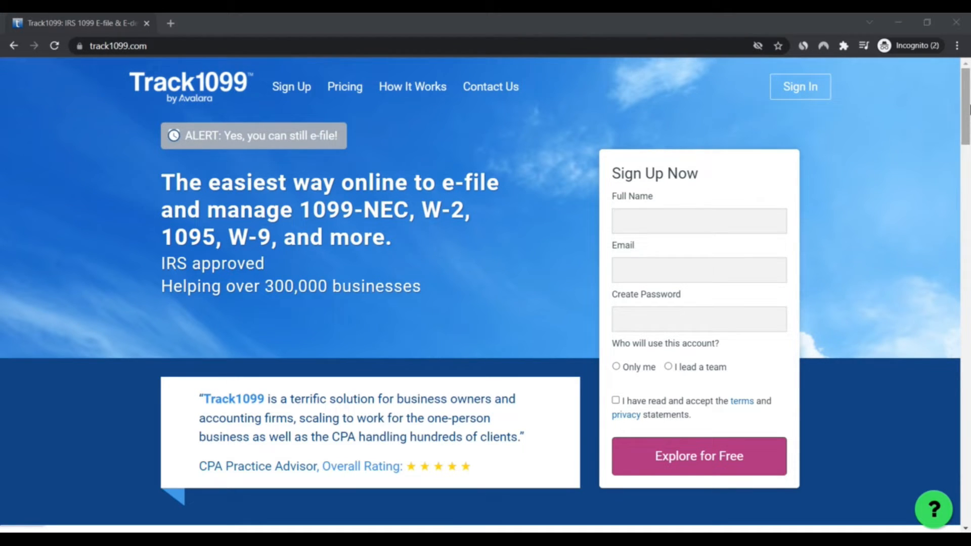
scroll(down, 3)
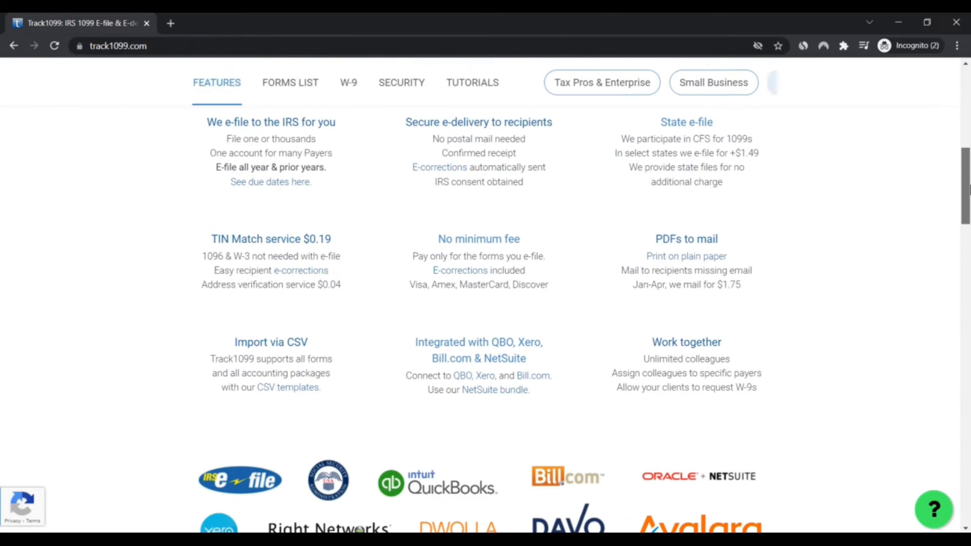
scroll(down, 3)
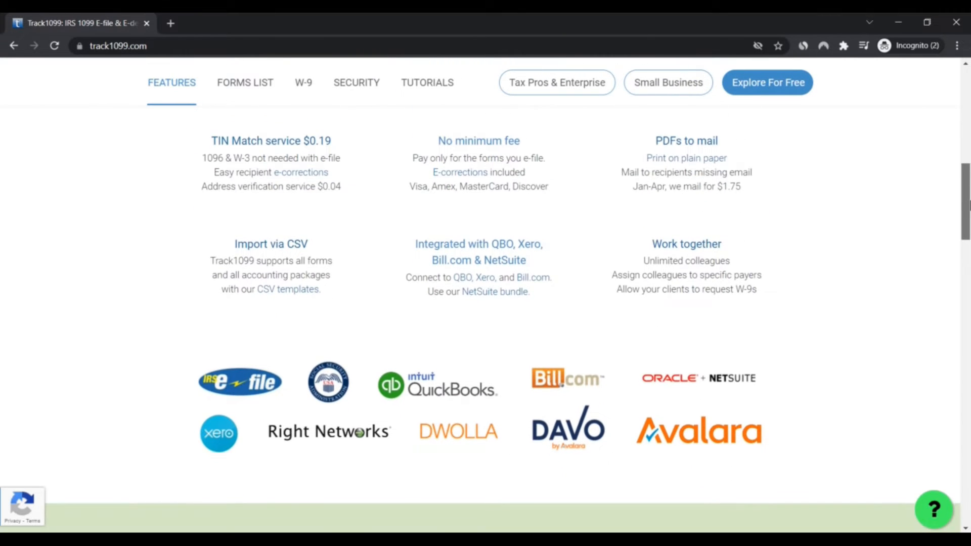
scroll(down, 3)
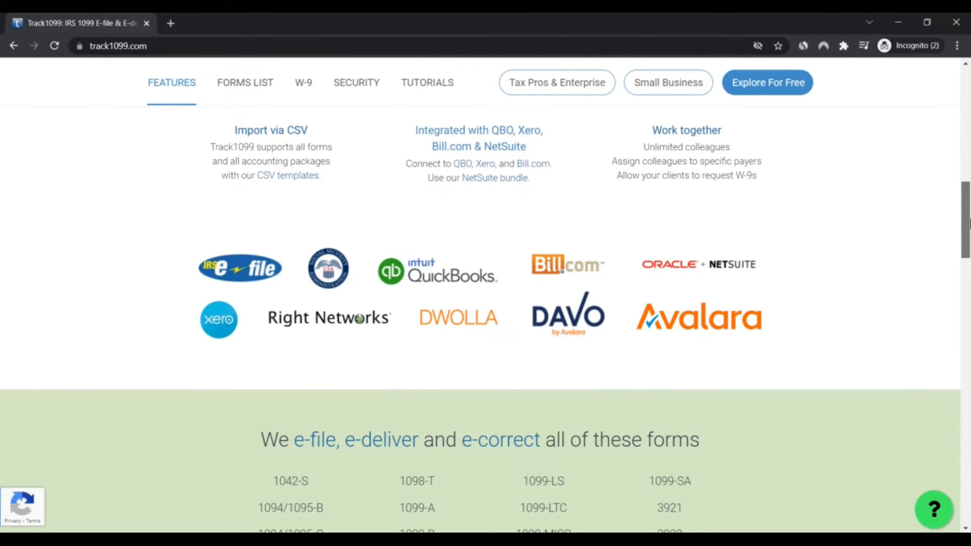
scroll(down, 3)
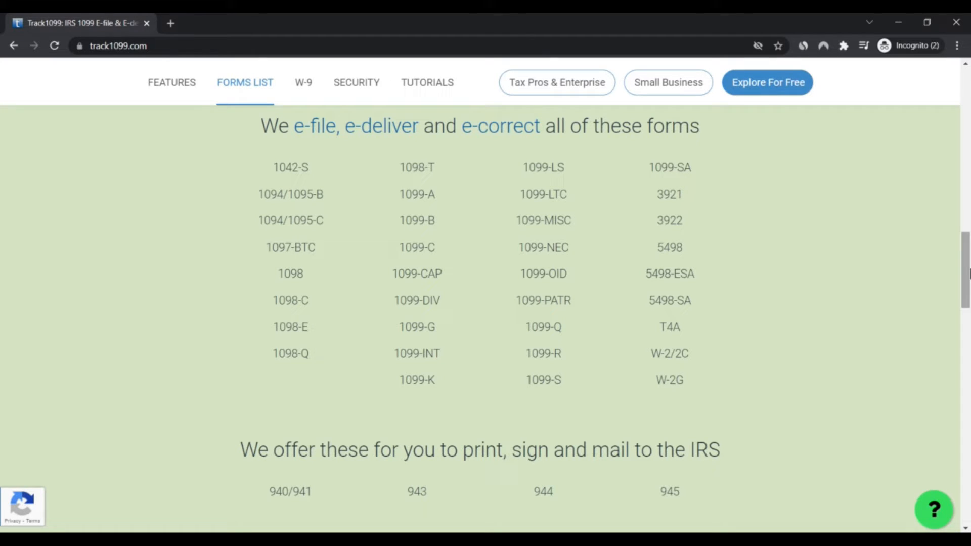
scroll(down, 3)
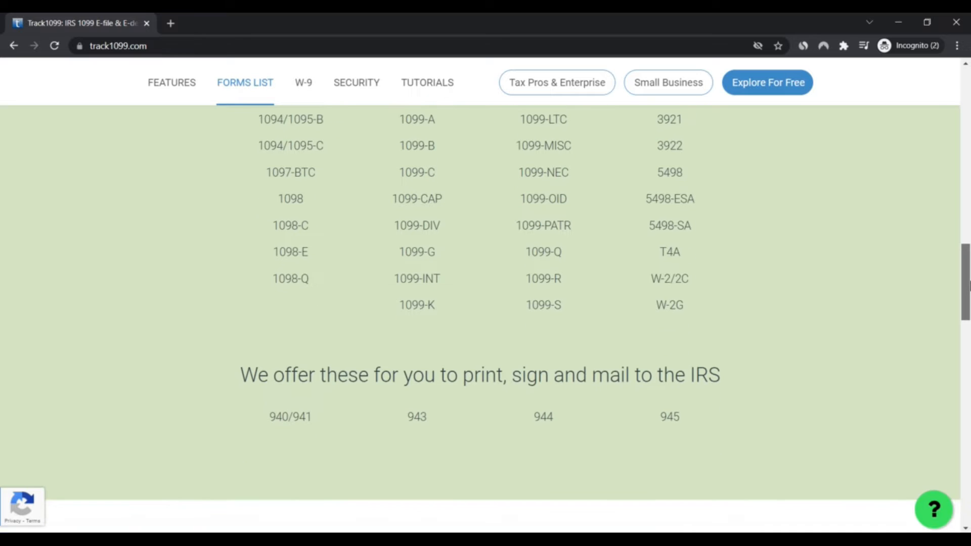
scroll(up, 3)
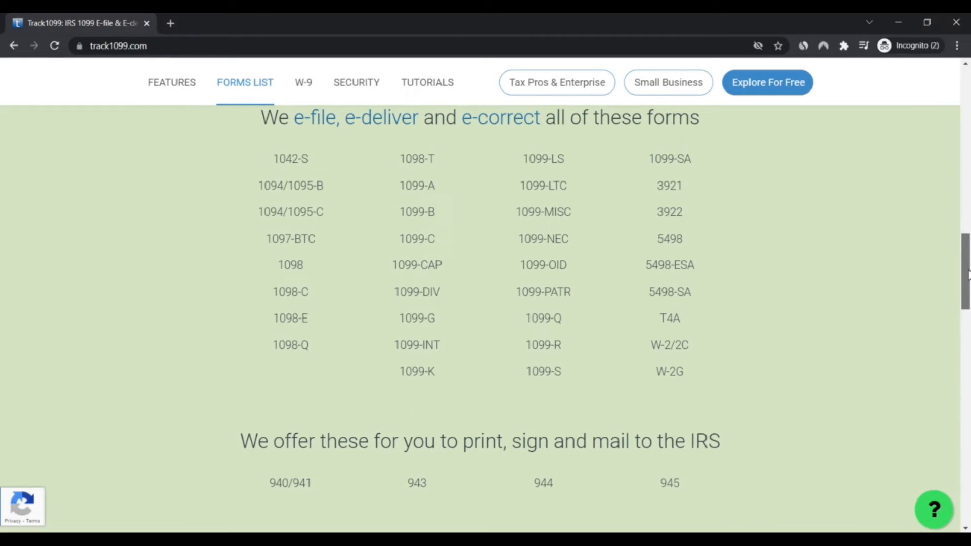
scroll(down, 3)
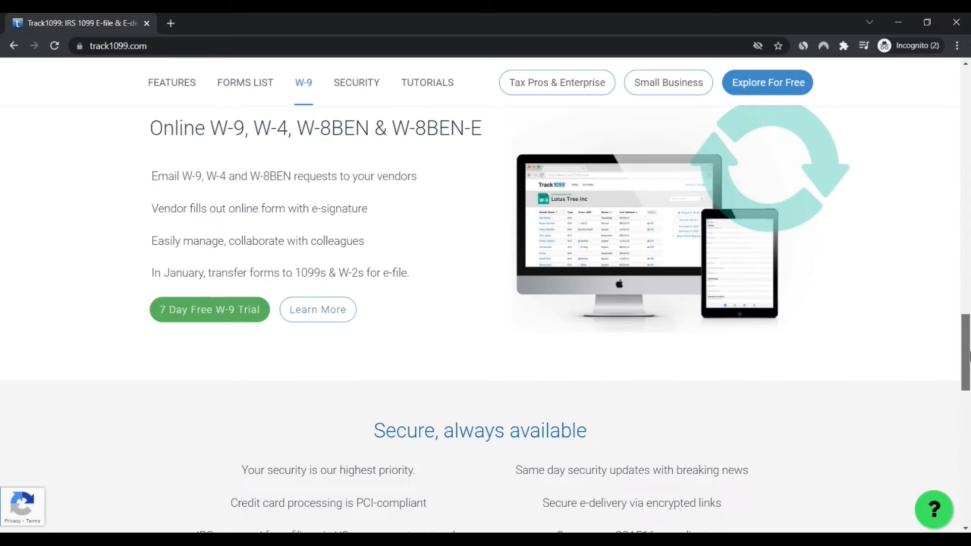
scroll(down, 3)
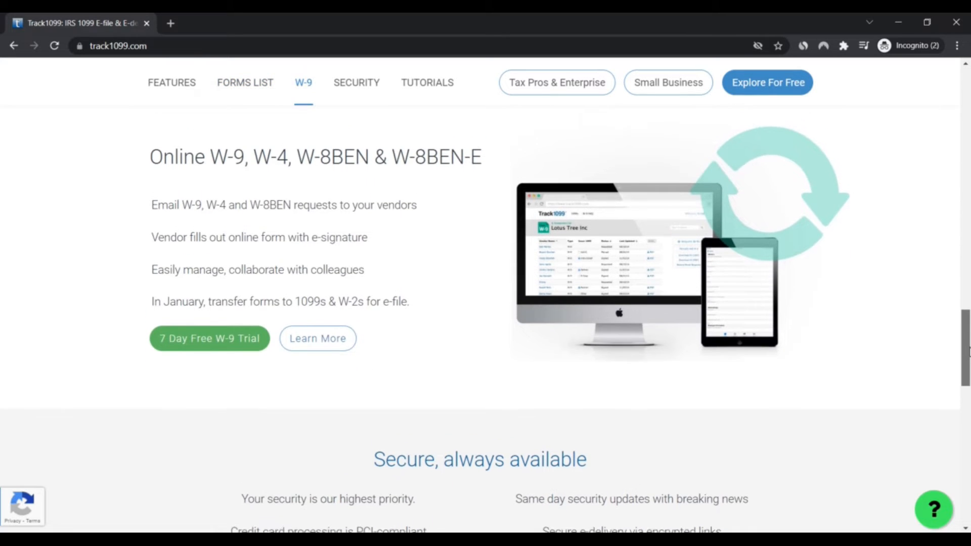
scroll(down, 3)
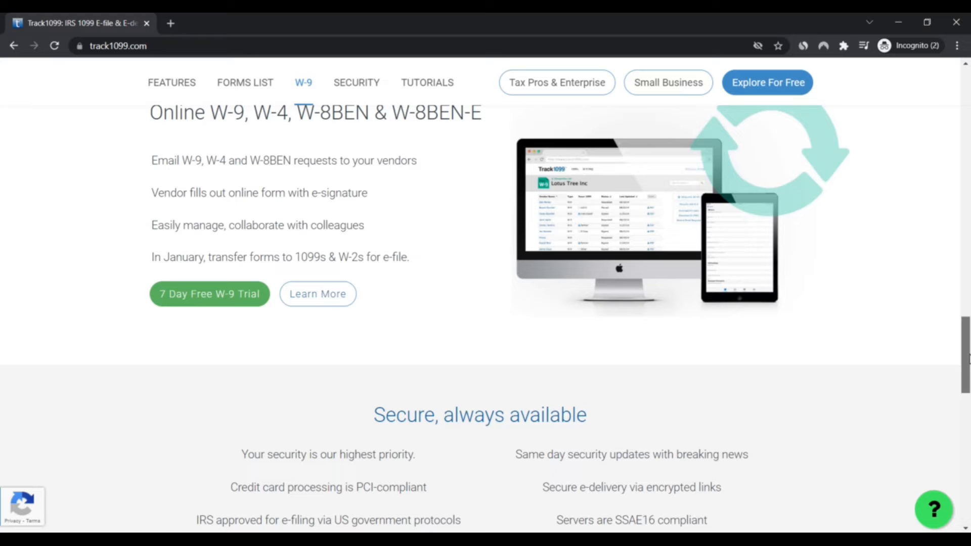
scroll(up, 3)
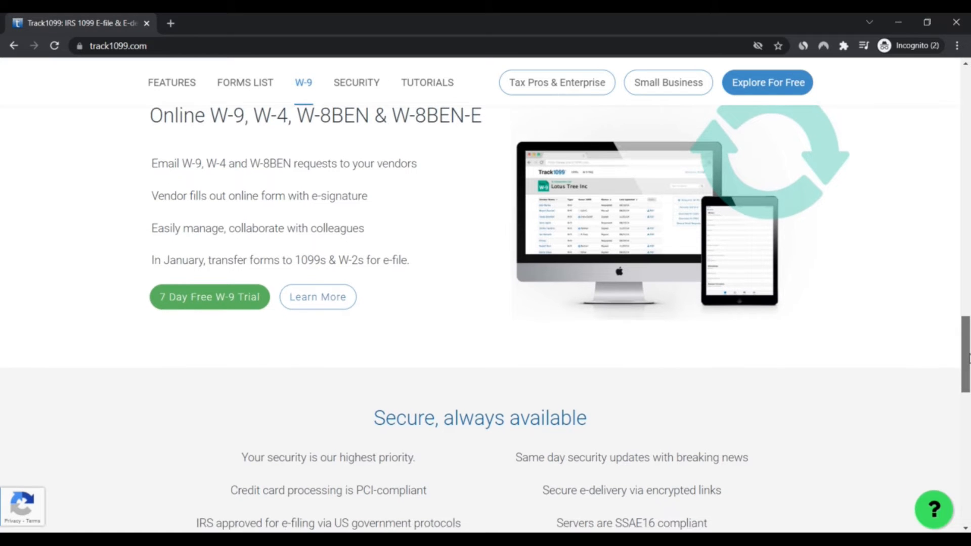
scroll(down, 3)
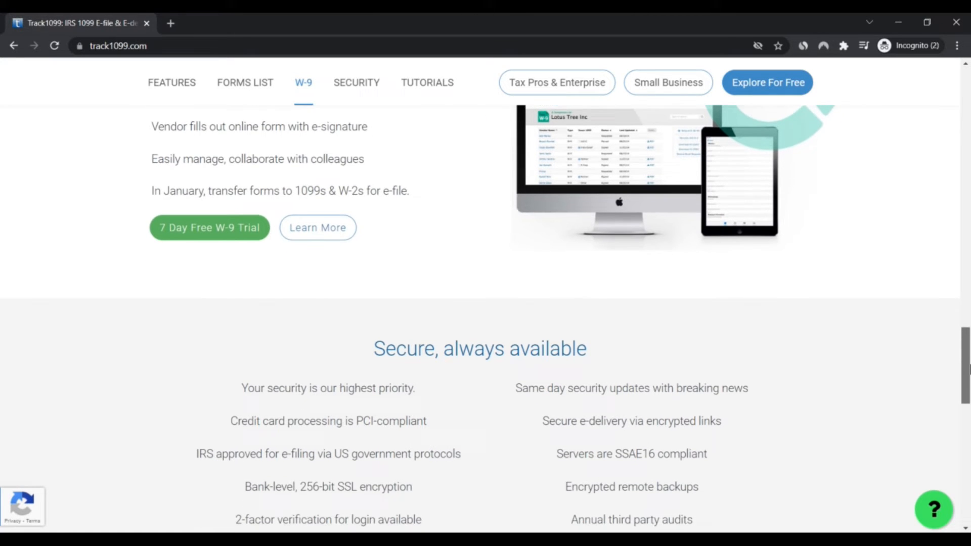
scroll(down, 3)
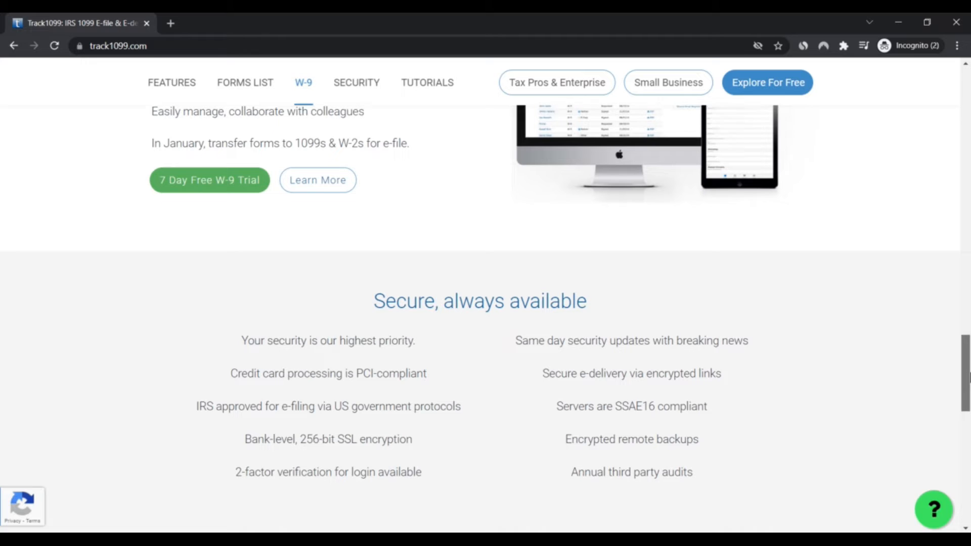
scroll(down, 3)
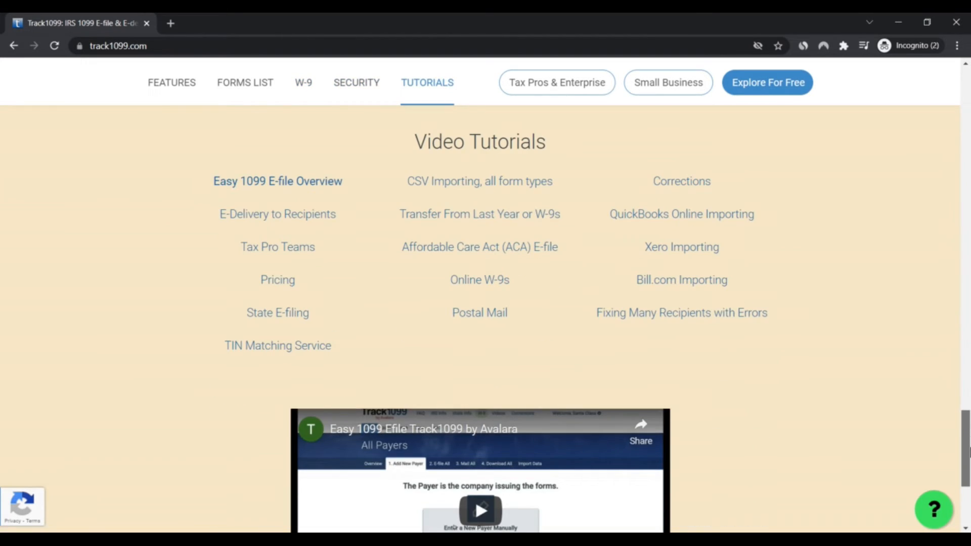
scroll(down, 3)
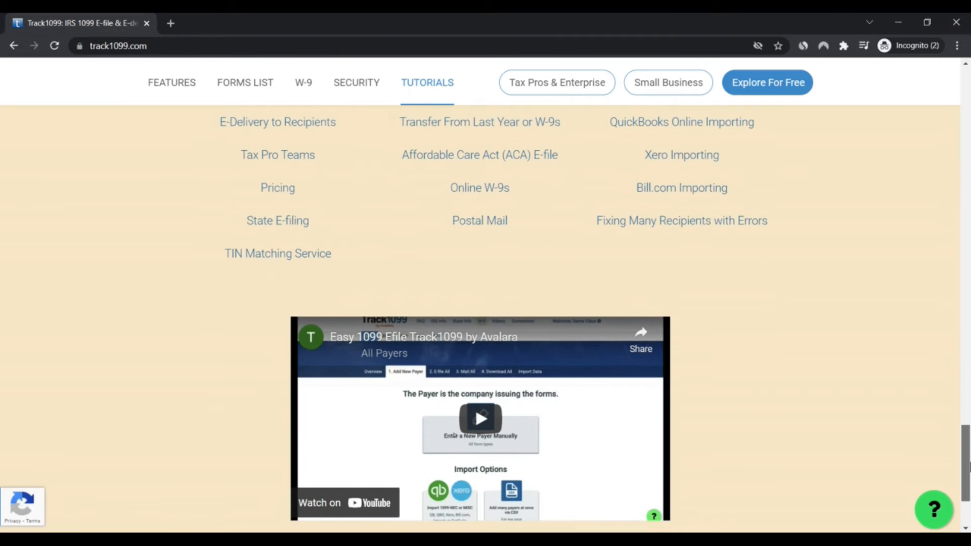
scroll(down, 3)
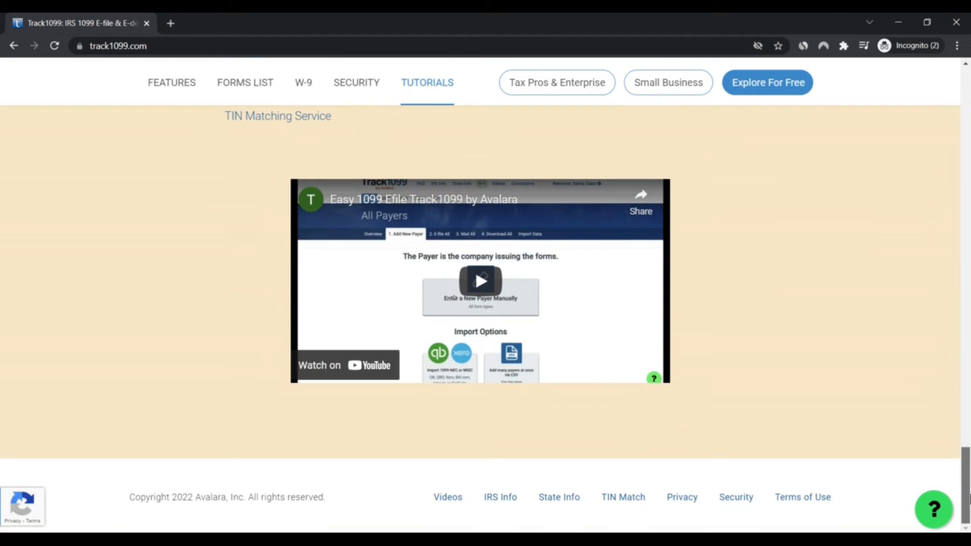
scroll(up, 3)
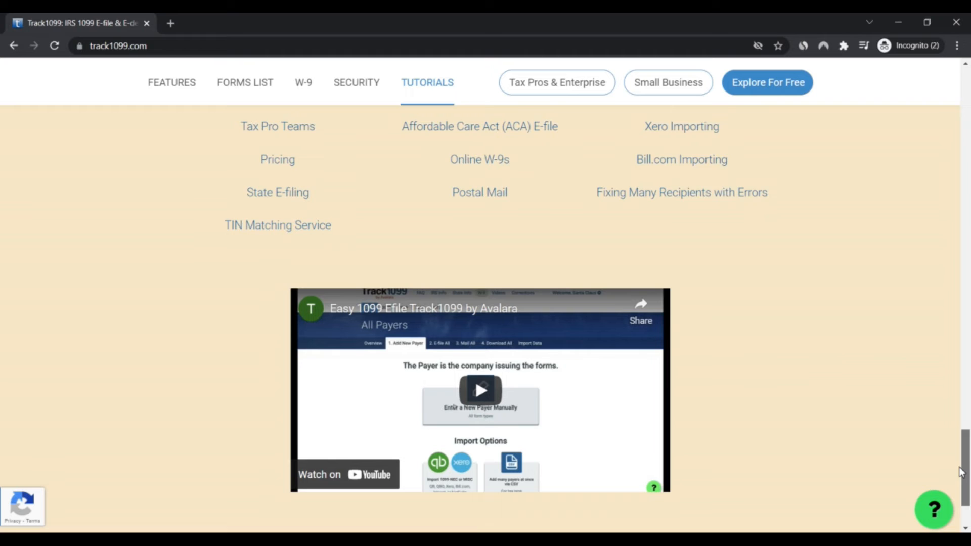
scroll(up, 3)
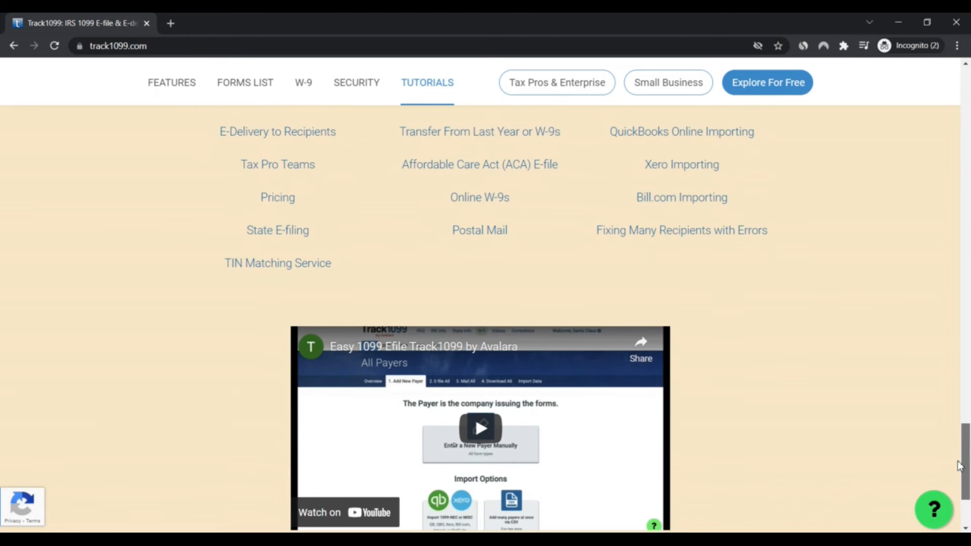
scroll(down, 3)
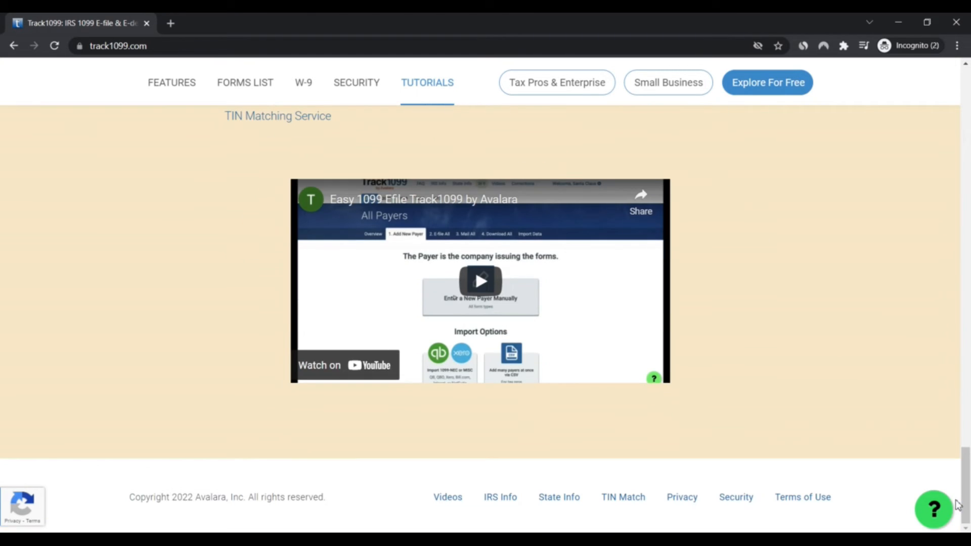
scroll(up, 3)
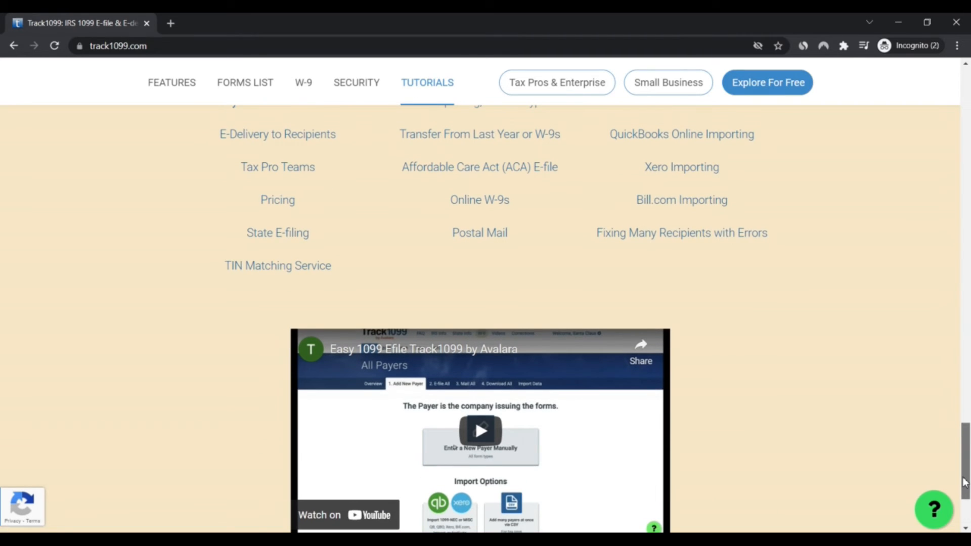
scroll(up, 3)
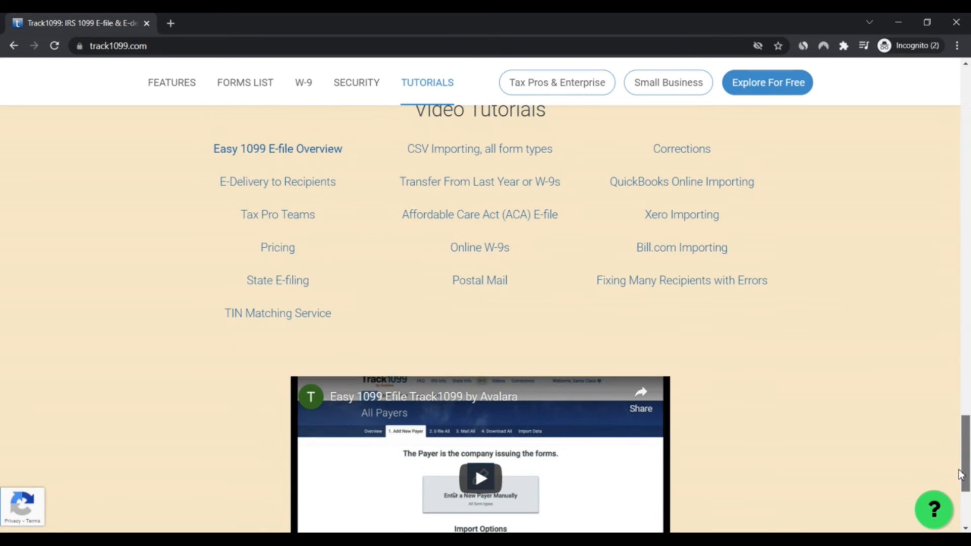
scroll(up, 3)
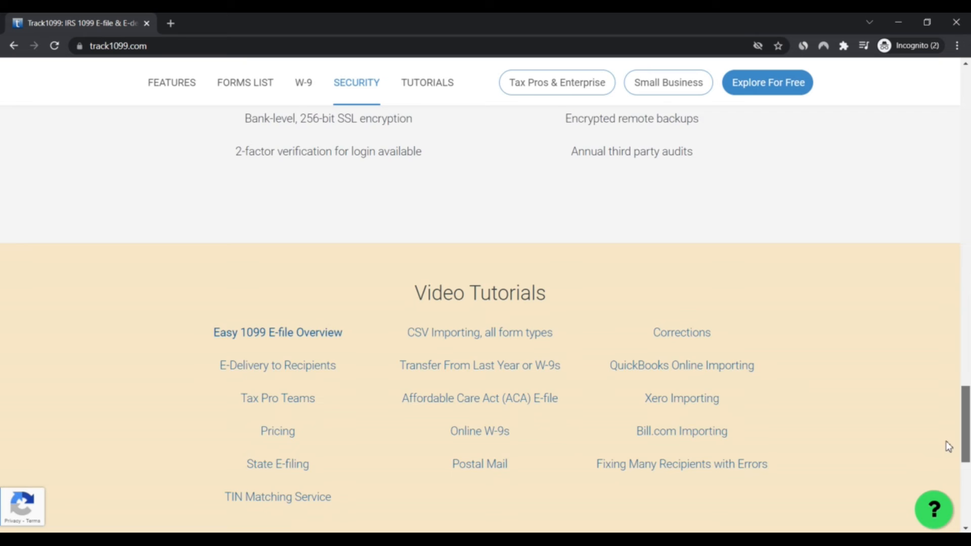
scroll(down, 3)
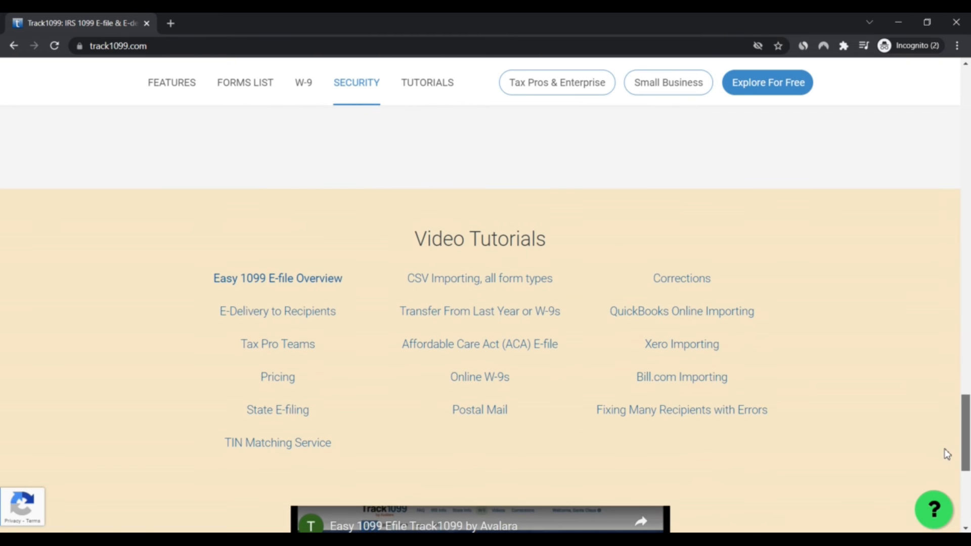
scroll(up, 3)
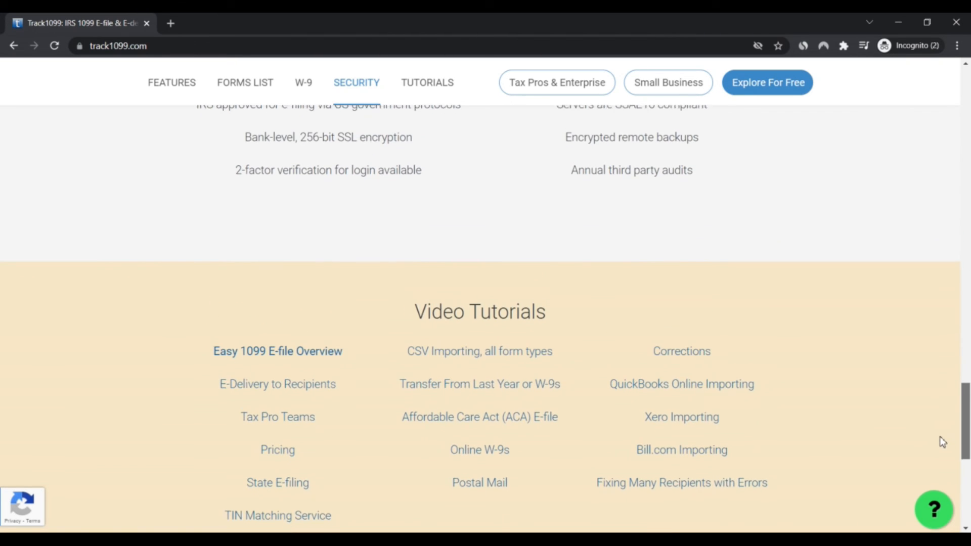
scroll(up, 3)
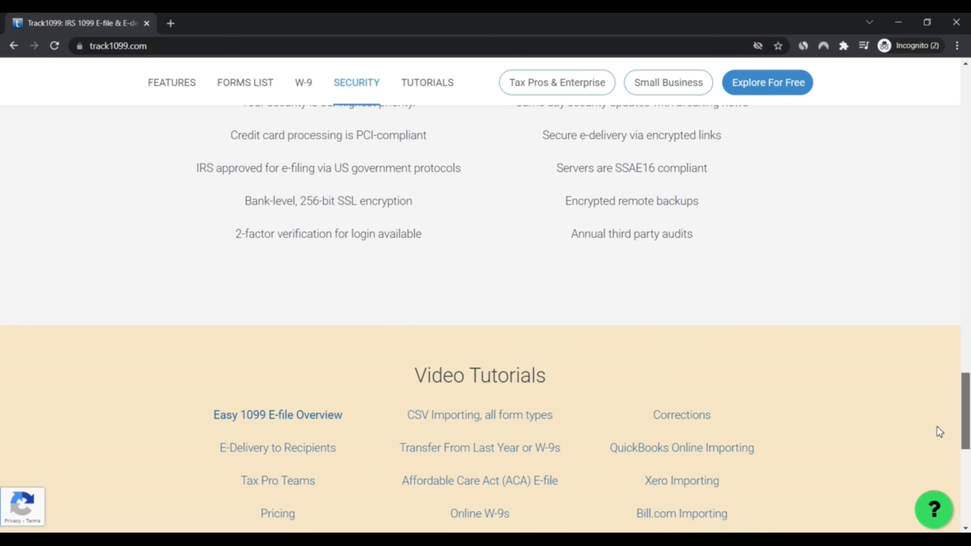
scroll(up, 3)
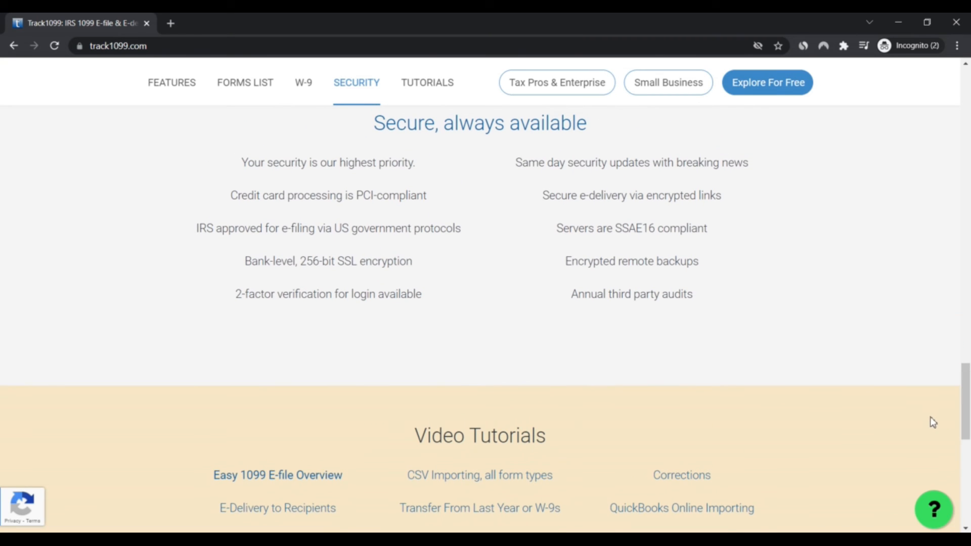